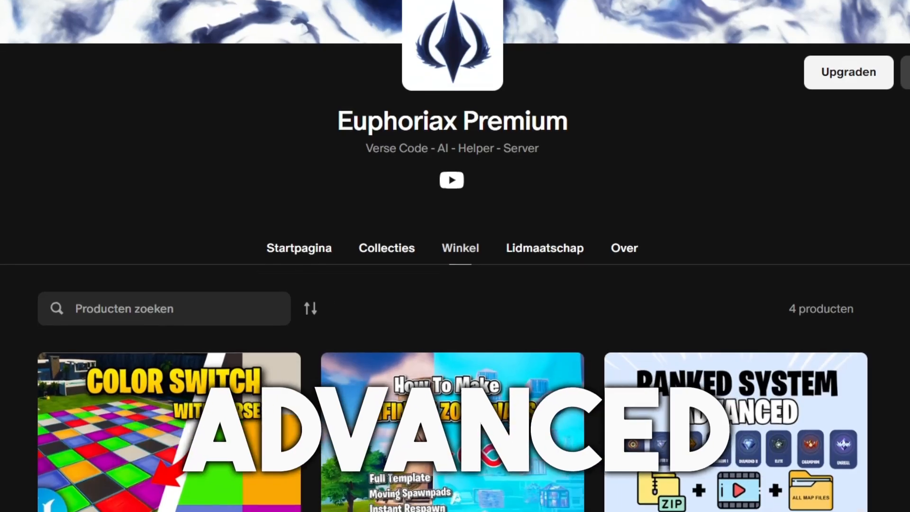
Scroll the Verse Explorer and open DeathEffect.verse in Visual Studio Code.
{"action": "scroll", "scroll_direction": "down", "scroll_amount": 3}
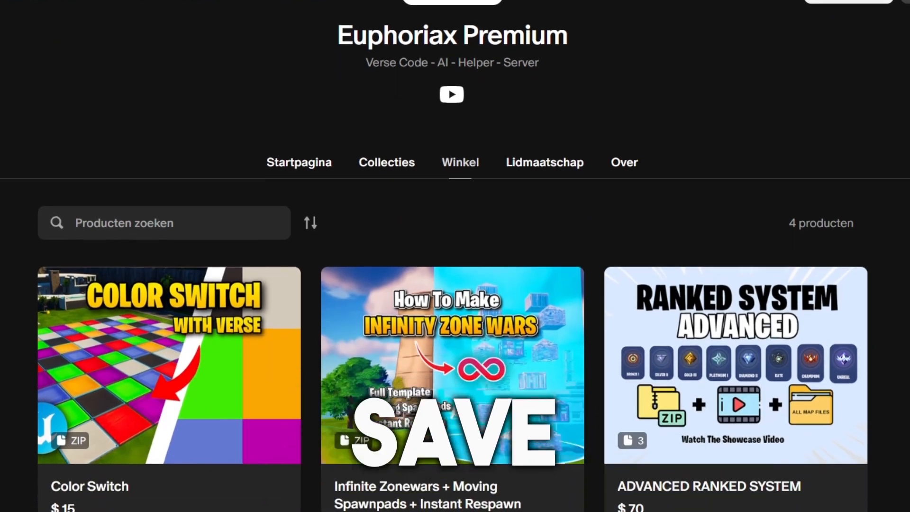
{"action": "scroll", "scroll_direction": "down", "scroll_amount": 3}
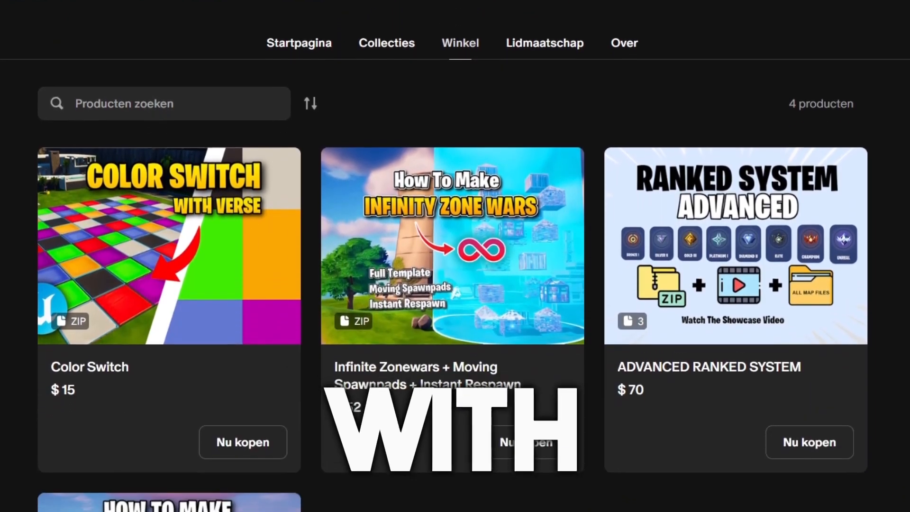
{"action": "scroll", "scroll_direction": "down", "scroll_amount": 3}
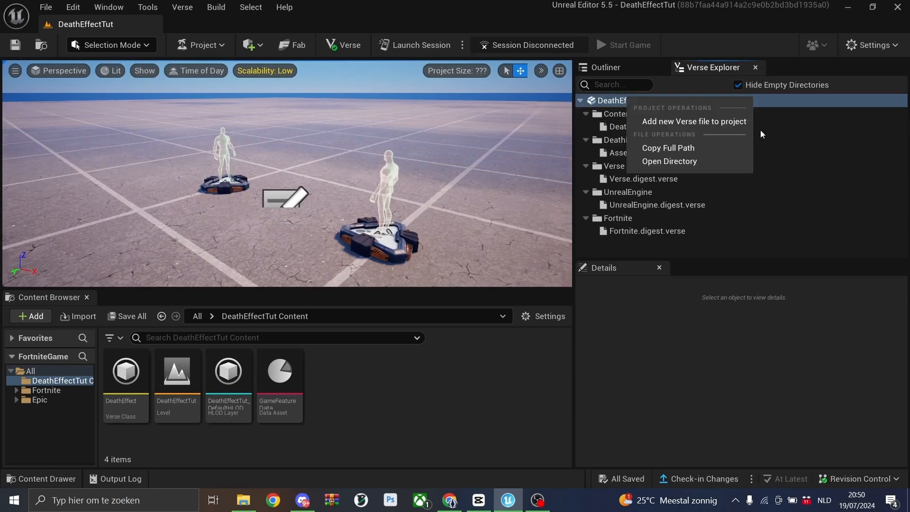
{"action": "left_click", "coordinate": [641, 126]}
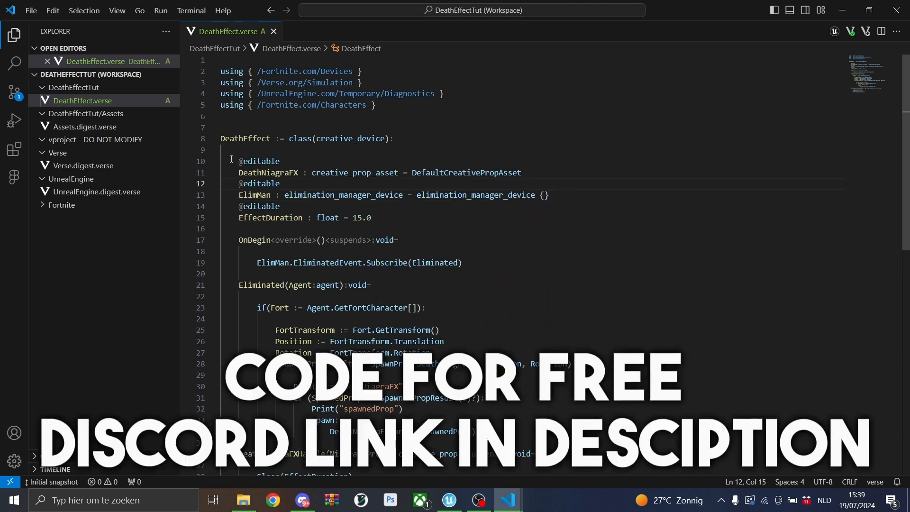
{"action": "scroll", "scroll_direction": "down", "scroll_amount": 3}
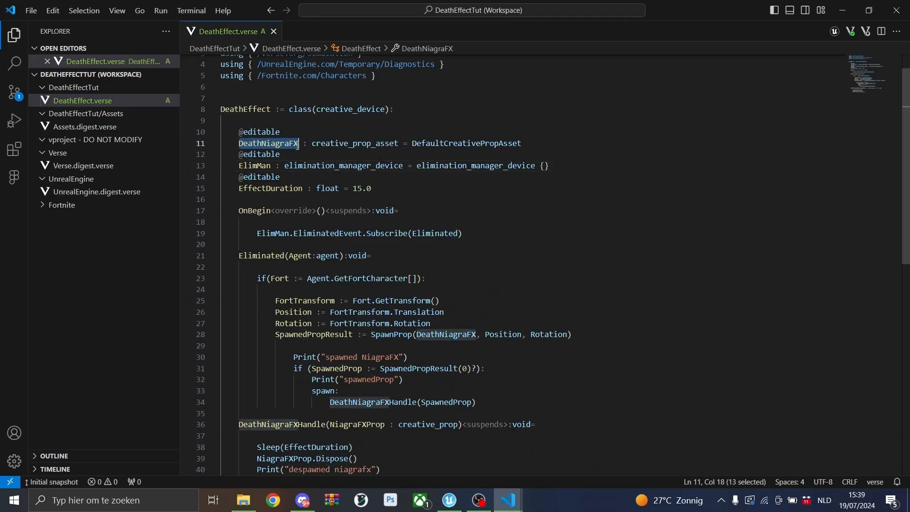
{"action": "double_click", "coordinate": [354, 143]}
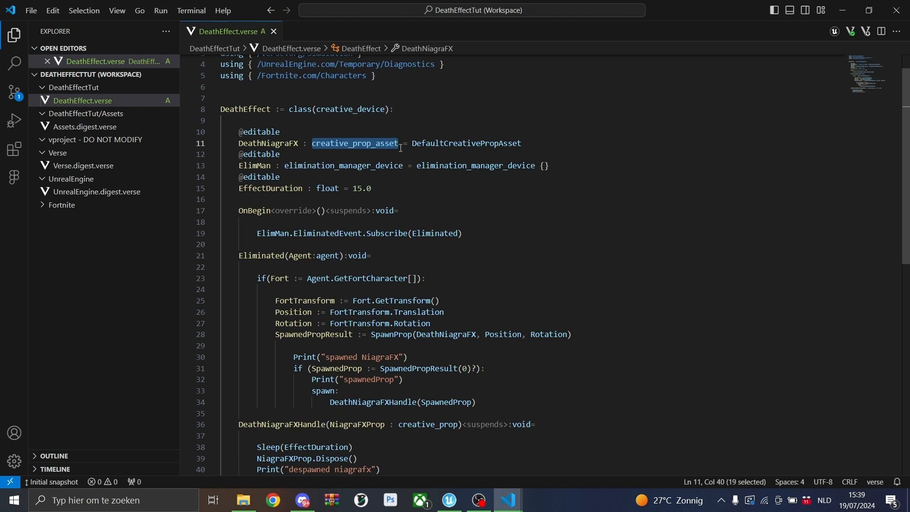
{"action": "left_click", "coordinate": [344, 143]}
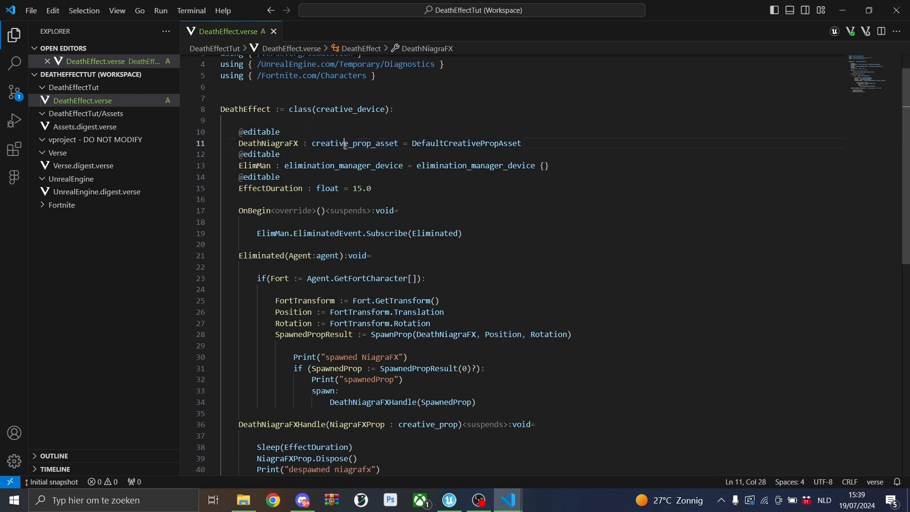
{"action": "mouse_move", "coordinate": [416, 148]}
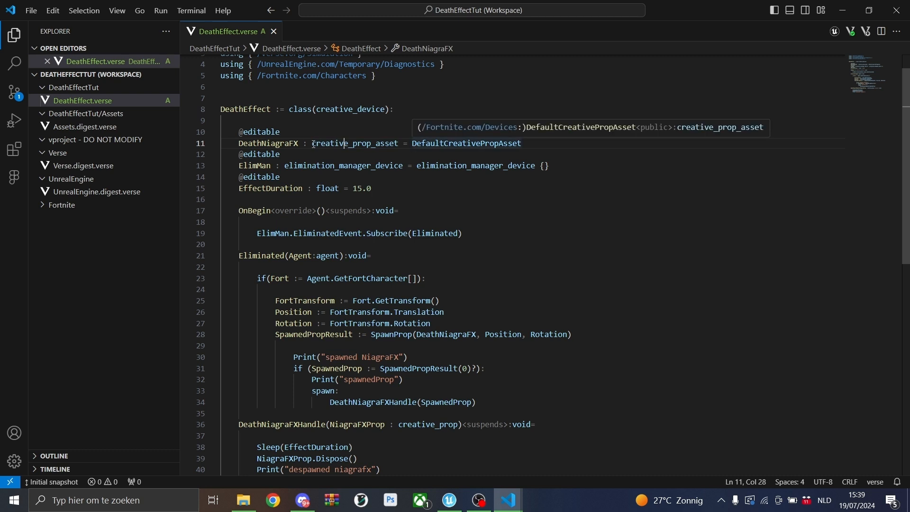
{"action": "double_click", "coordinate": [354, 143]}
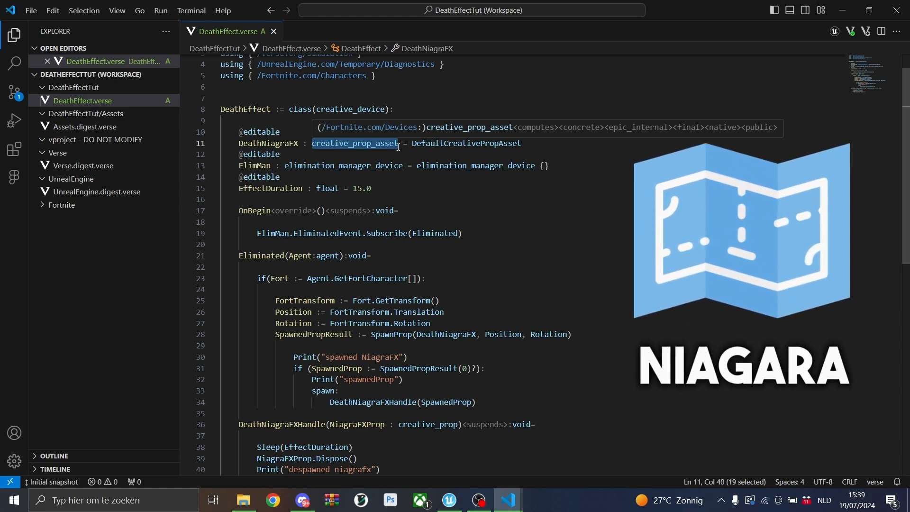
{"action": "left_click", "coordinate": [266, 153]}
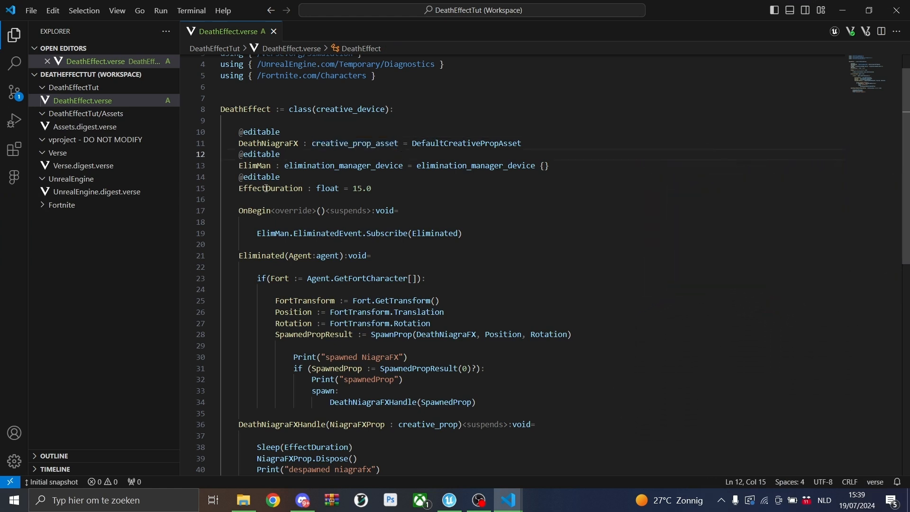
{"action": "left_click", "coordinate": [280, 153]}
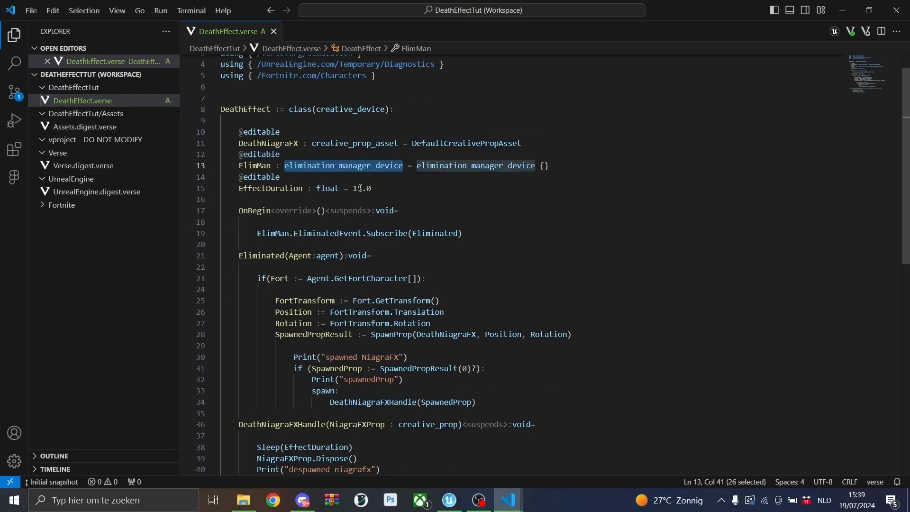
{"action": "scroll", "scroll_direction": "down", "scroll_amount": 3}
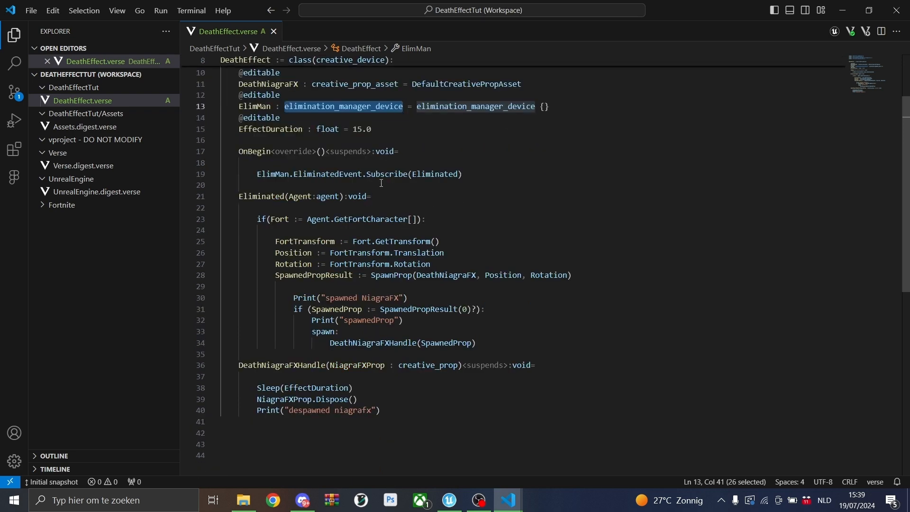
{"action": "scroll", "scroll_direction": "up", "scroll_amount": 3}
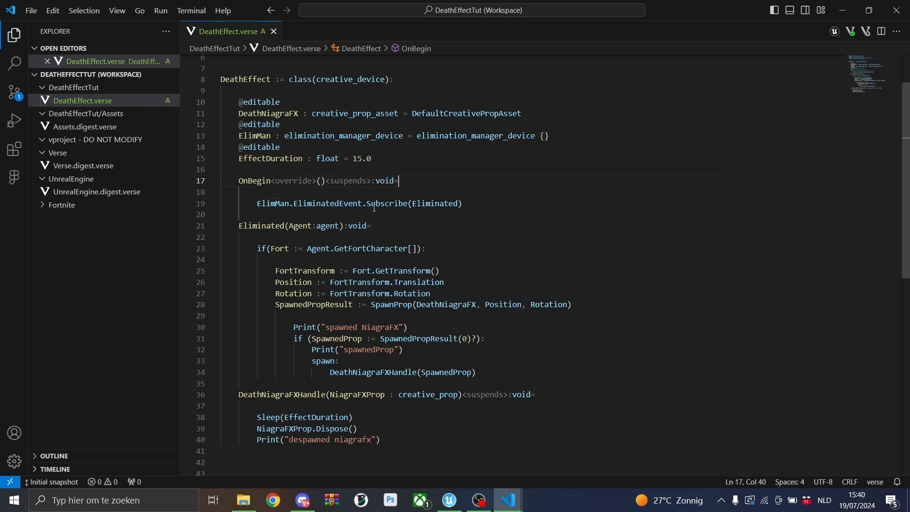
{"action": "mouse_move", "coordinate": [386, 203]}
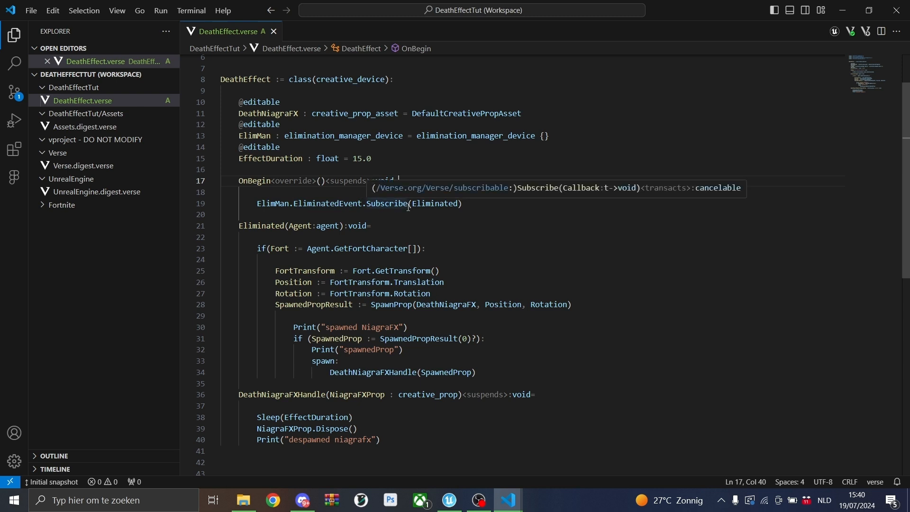
{"action": "double_click", "coordinate": [433, 204]}
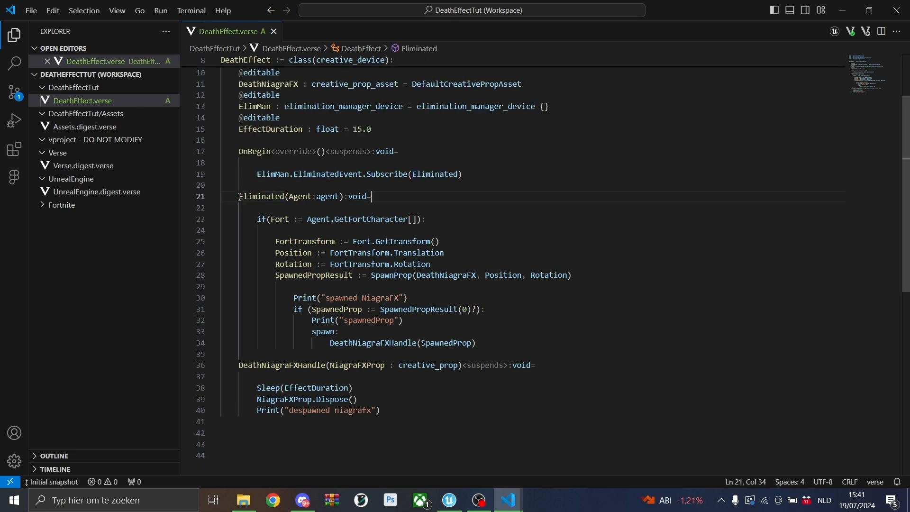
{"action": "left_click", "coordinate": [295, 197]}
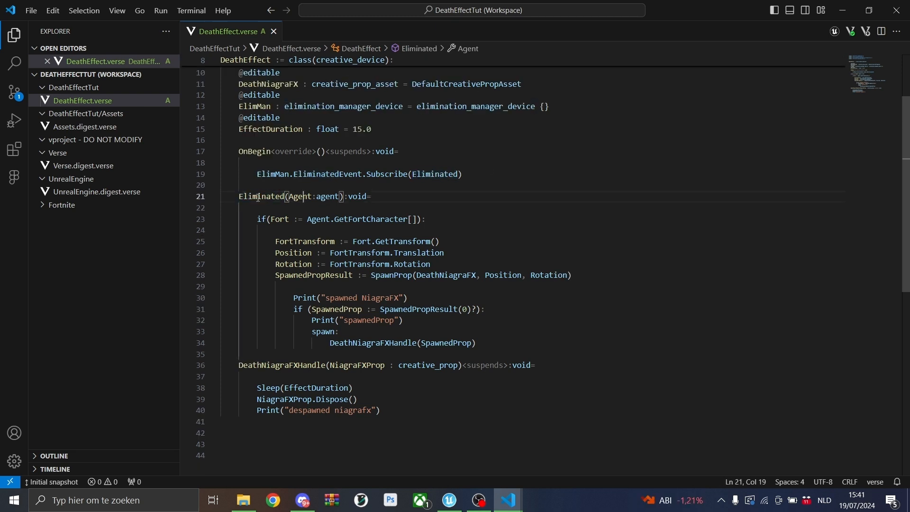
{"action": "left_click", "coordinate": [308, 197]}
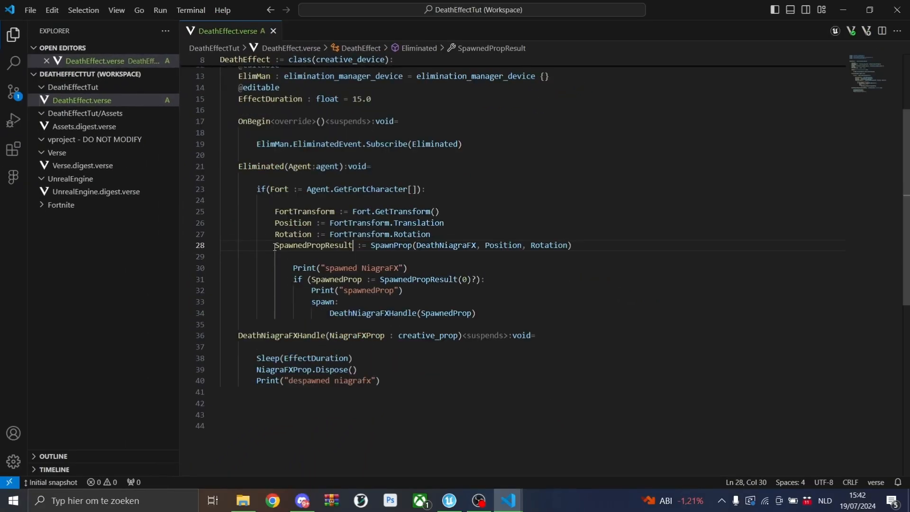
{"action": "double_click", "coordinate": [313, 245]}
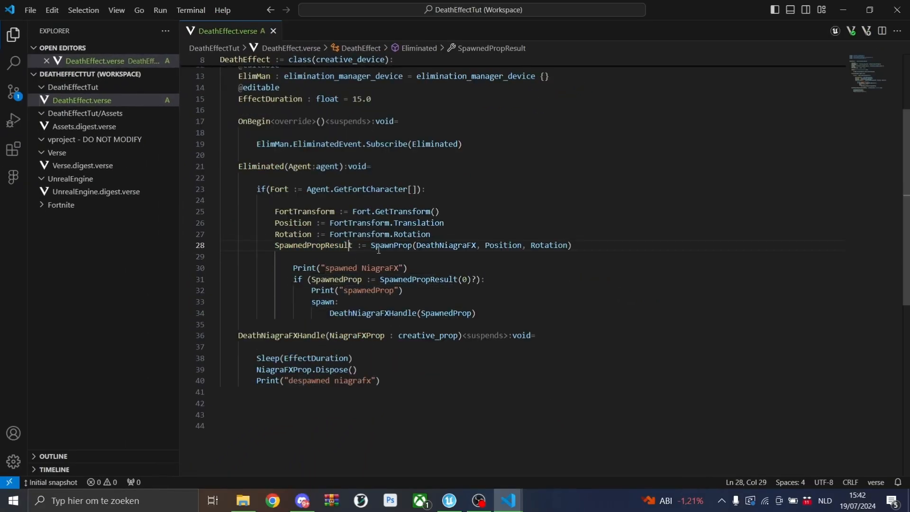
{"action": "double_click", "coordinate": [445, 245]}
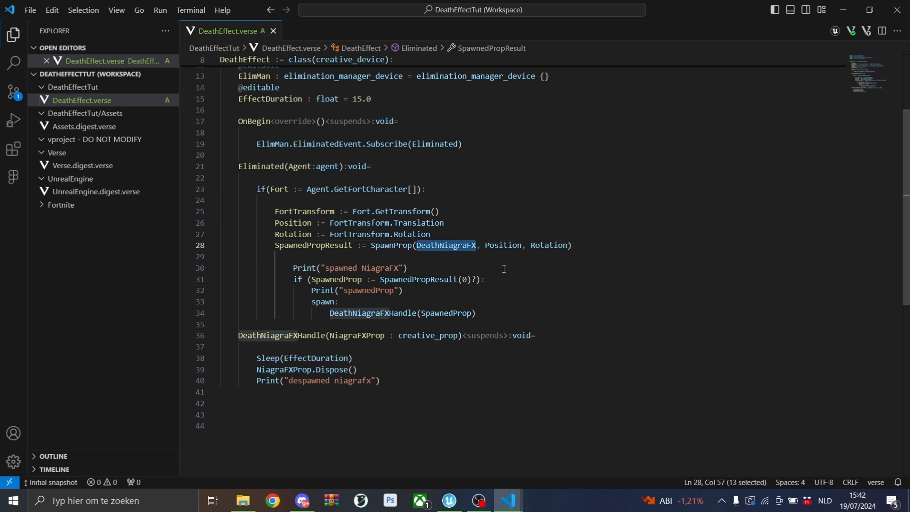
{"action": "double_click", "coordinate": [547, 245]}
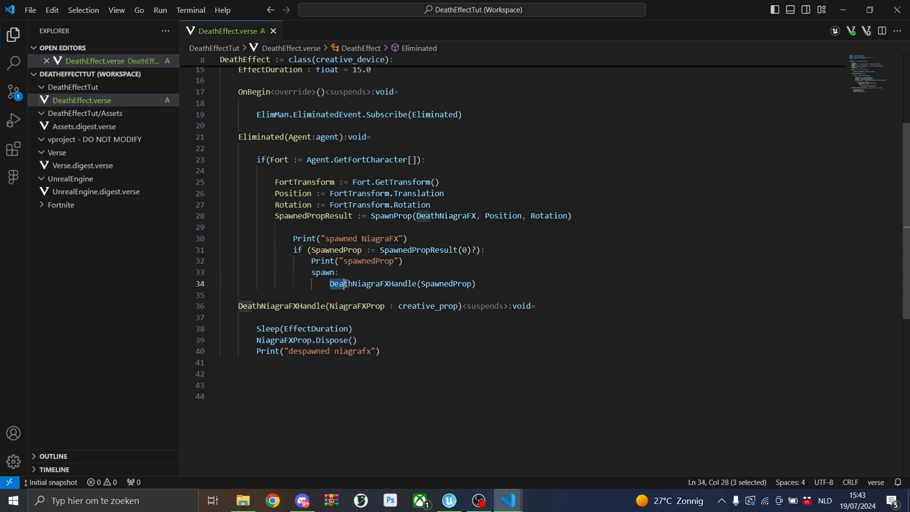
{"action": "double_click", "coordinate": [372, 284]}
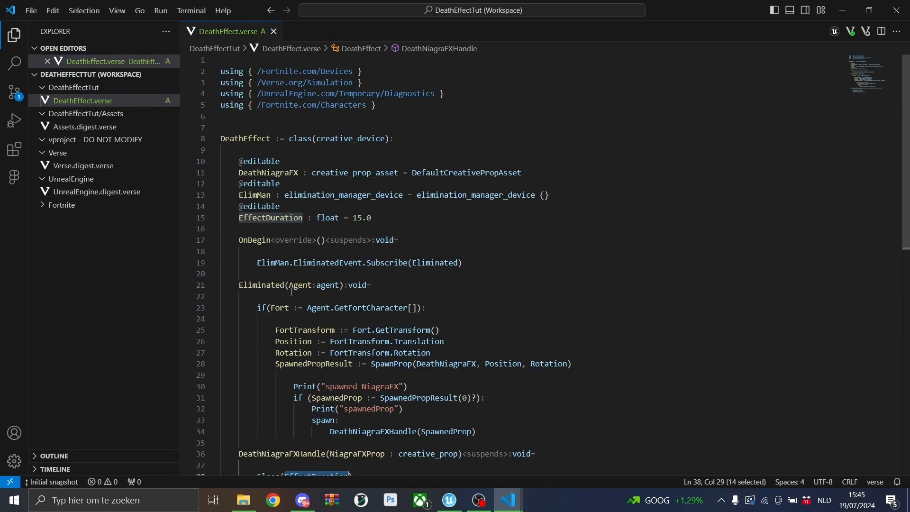
{"action": "left_click", "coordinate": [264, 218]}
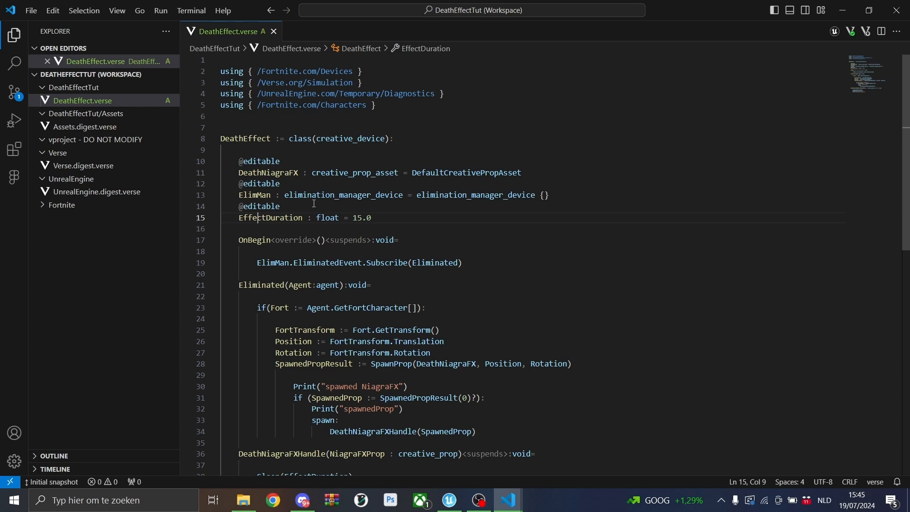
{"action": "scroll", "scroll_direction": "down", "scroll_amount": 3}
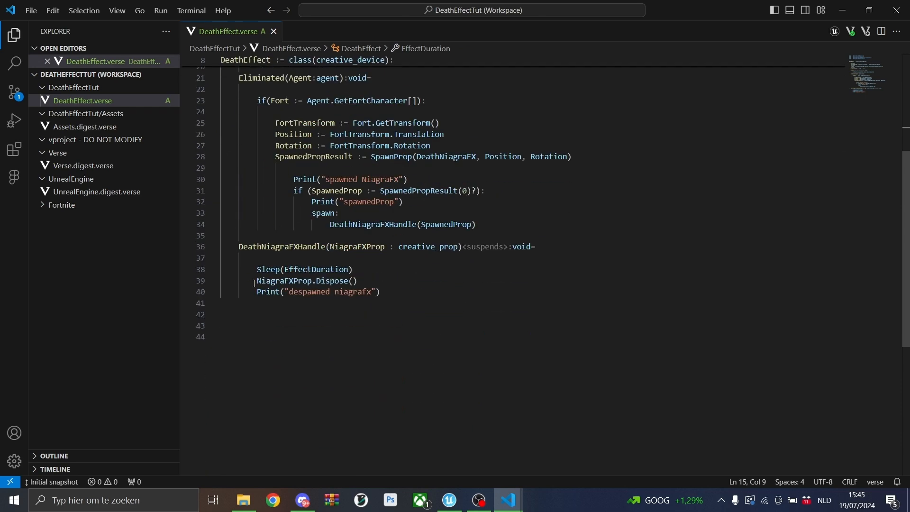
{"action": "double_click", "coordinate": [302, 281]}
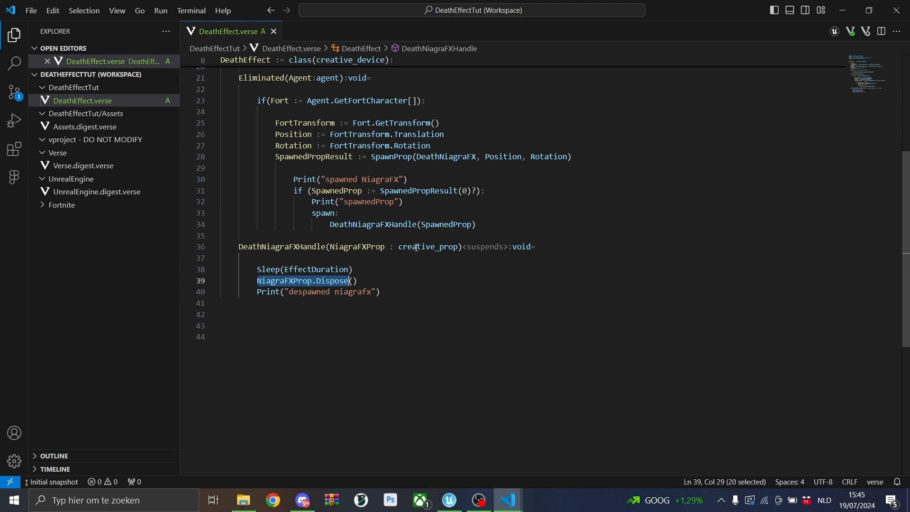
{"action": "scroll", "scroll_direction": "up", "scroll_amount": 3}
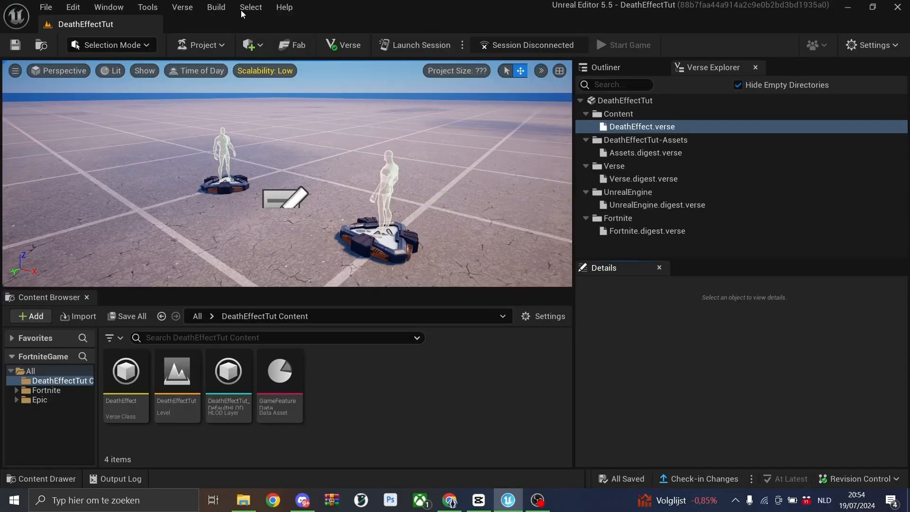
Place and select the DeathEffect device, then select its EffectDuration value for replacement with 5.
{"action": "left_click", "coordinate": [181, 7]}
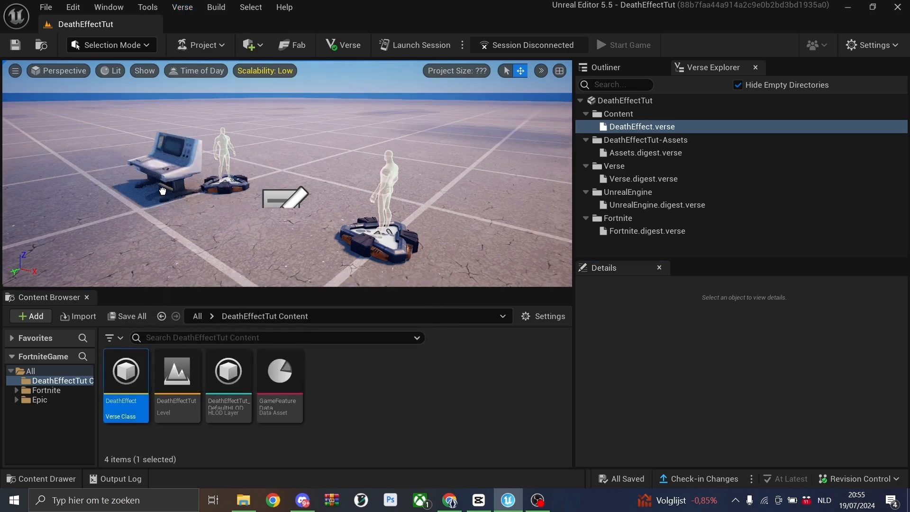
{"action": "left_click", "coordinate": [157, 168]}
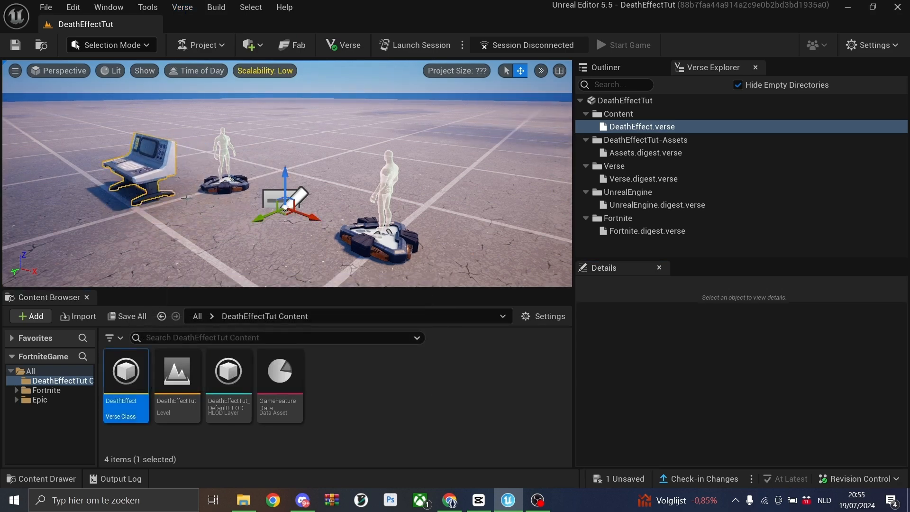
{"action": "left_click", "coordinate": [135, 168]}
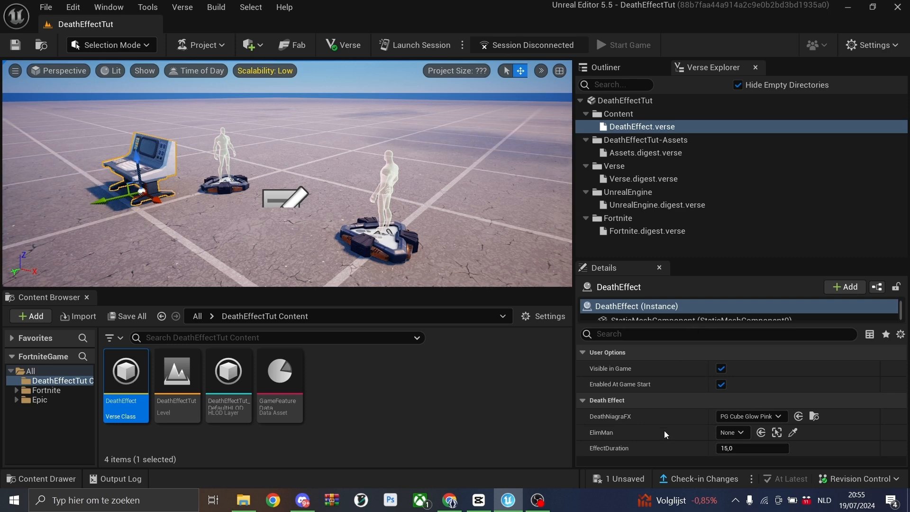
{"action": "mouse_move", "coordinate": [591, 420]}
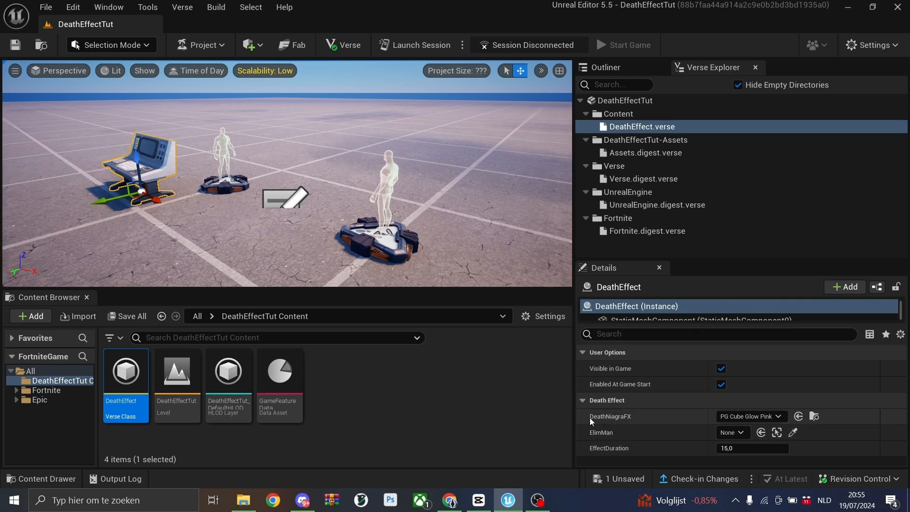
{"action": "mouse_move", "coordinate": [705, 414]}
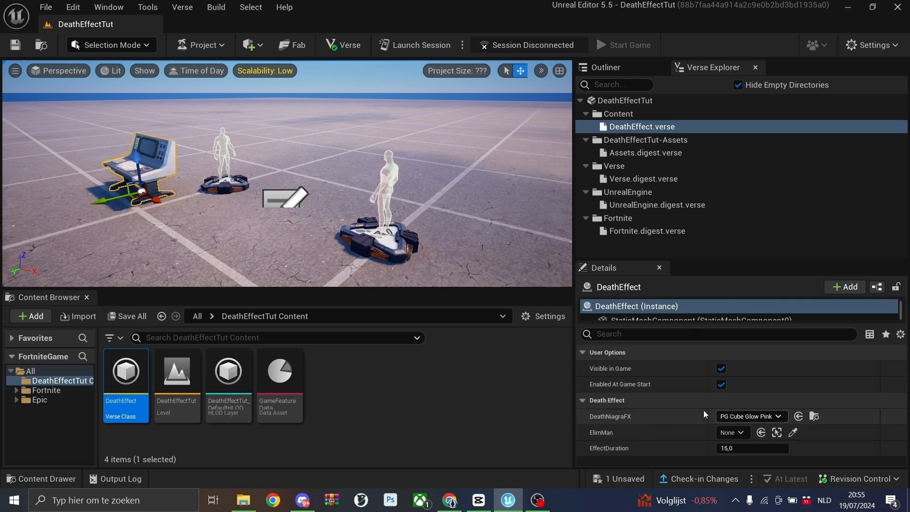
{"action": "mouse_move", "coordinate": [751, 416]}
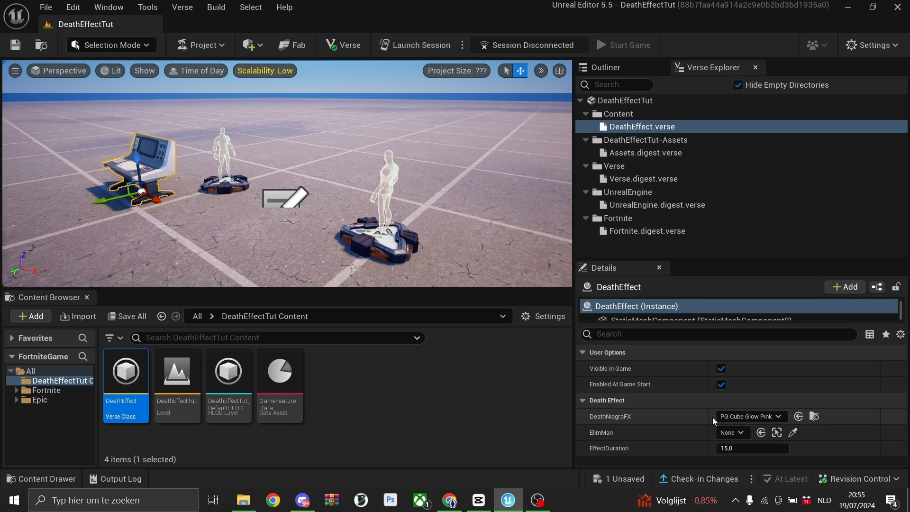
{"action": "mouse_move", "coordinate": [638, 432]}
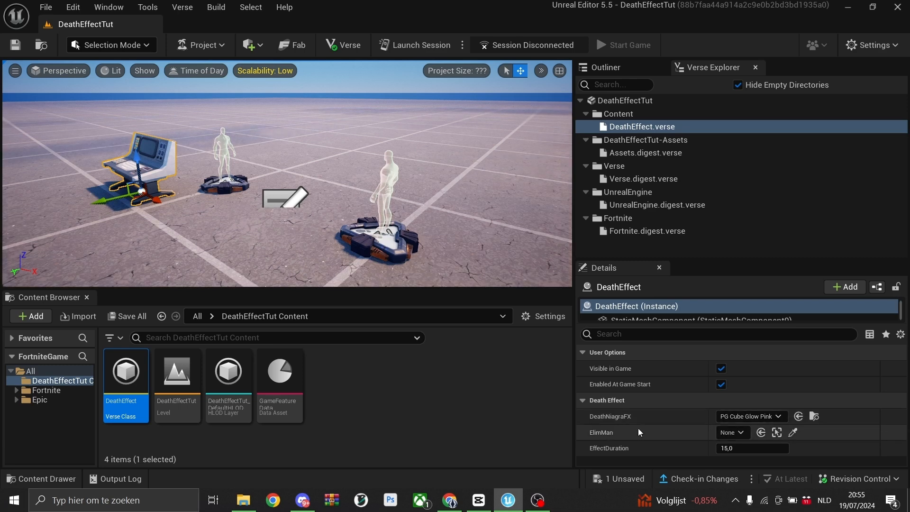
{"action": "left_click", "coordinate": [732, 432]}
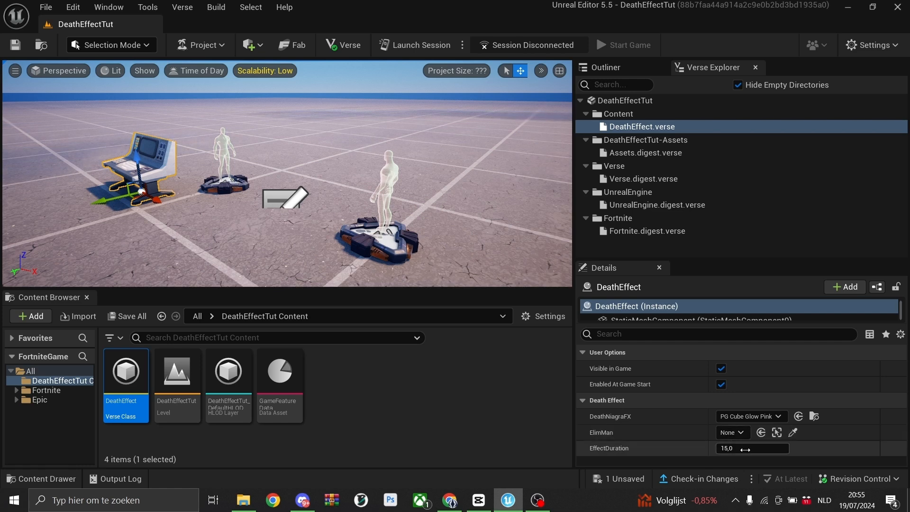
{"action": "triple_click", "coordinate": [751, 448]}
{"action": "type", "text": "5"}
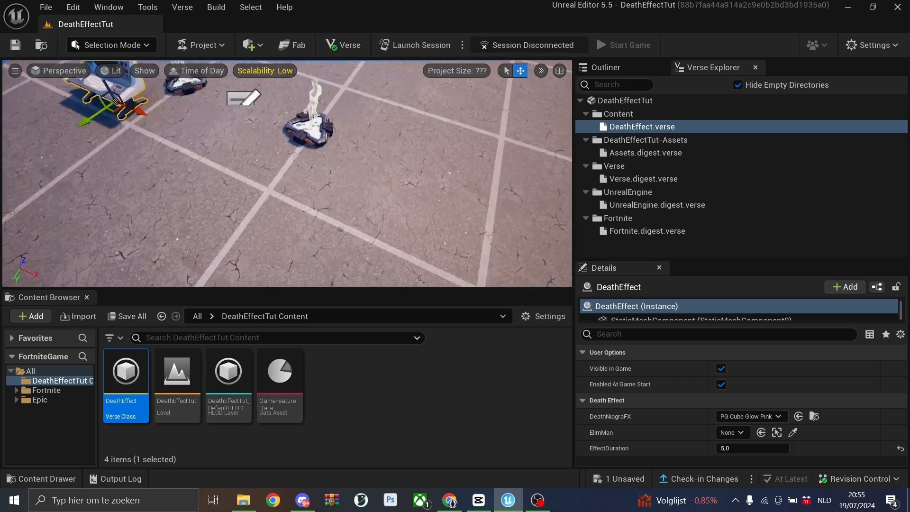
Search Fortnite content for ELIM and enable self-eliminations on the Elimination Manager.
{"action": "left_click", "coordinate": [46, 390]}
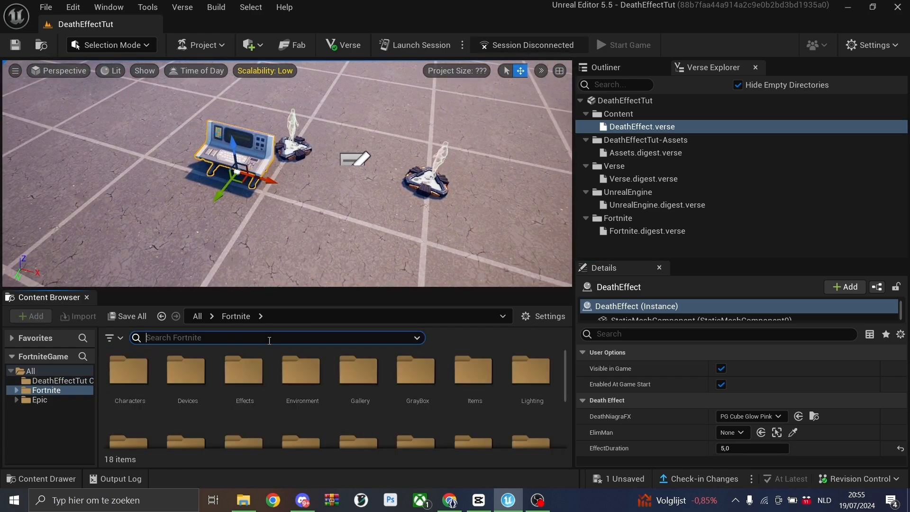
{"action": "type", "text": "ELIM"}
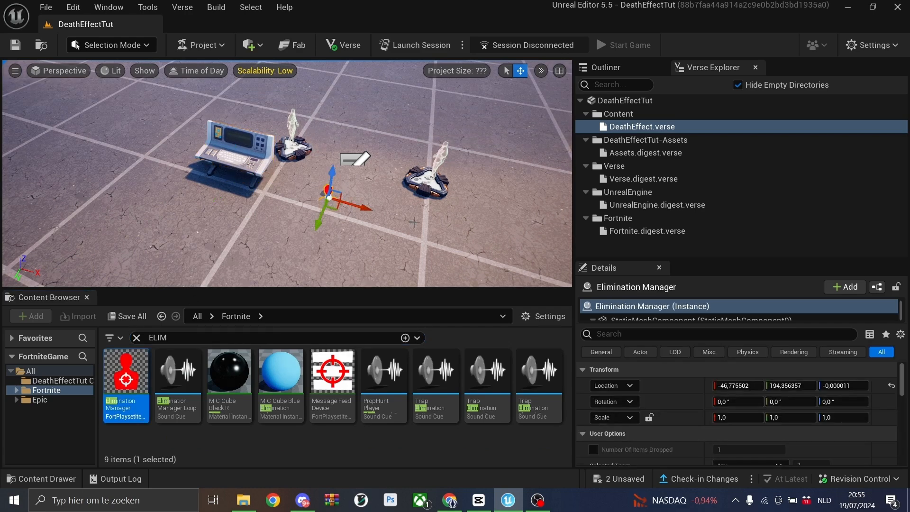
{"action": "scroll", "scroll_direction": "down", "scroll_amount": 3}
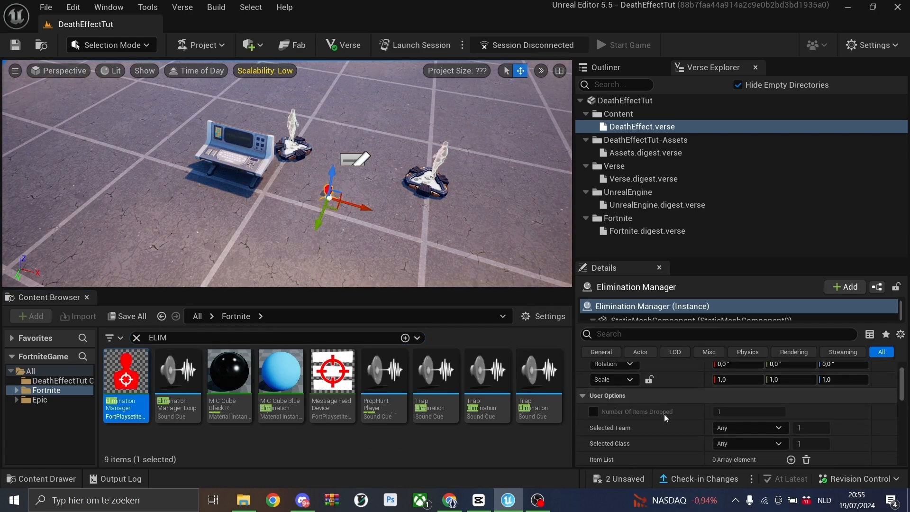
{"action": "scroll", "scroll_direction": "down", "scroll_amount": 3}
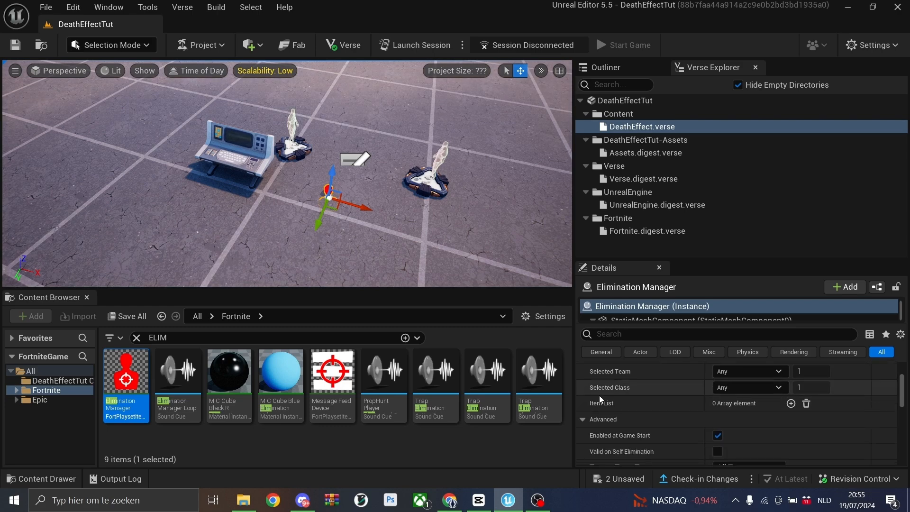
{"action": "scroll", "scroll_direction": "down", "scroll_amount": 3}
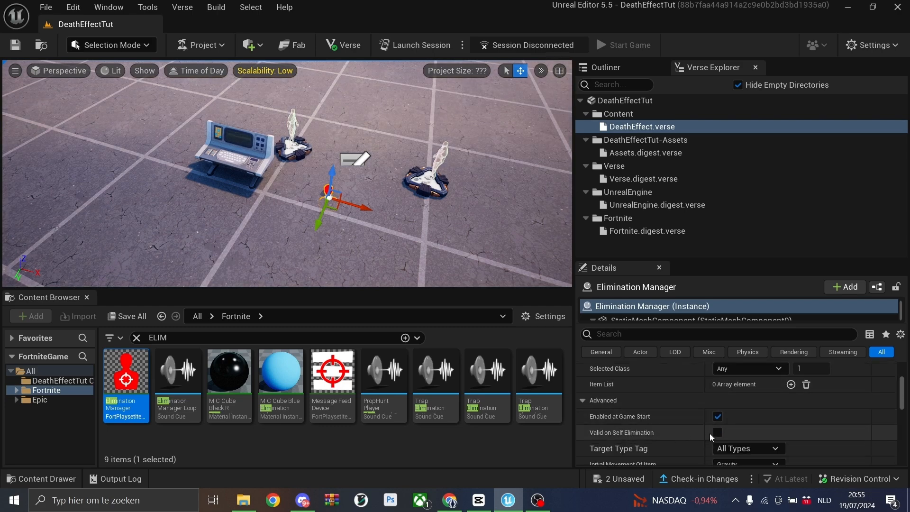
{"action": "left_click", "coordinate": [716, 432]}
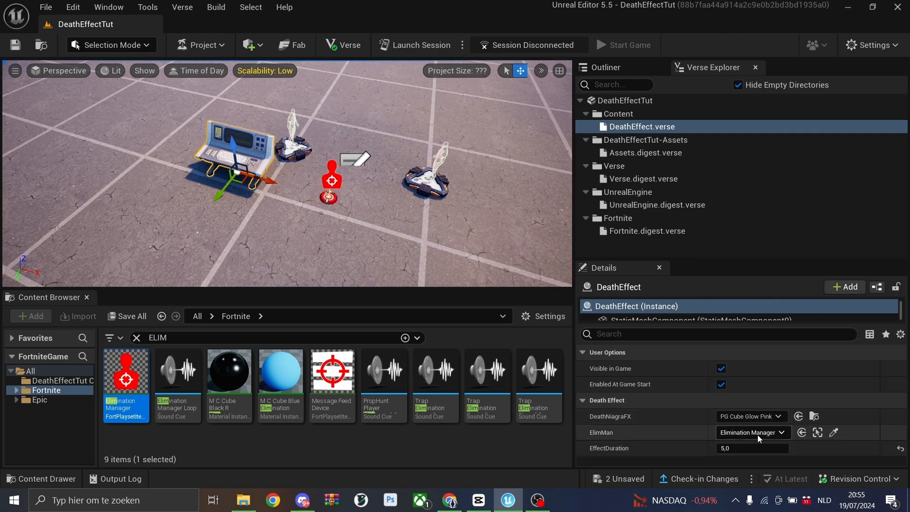
{"action": "mouse_move", "coordinate": [769, 428]}
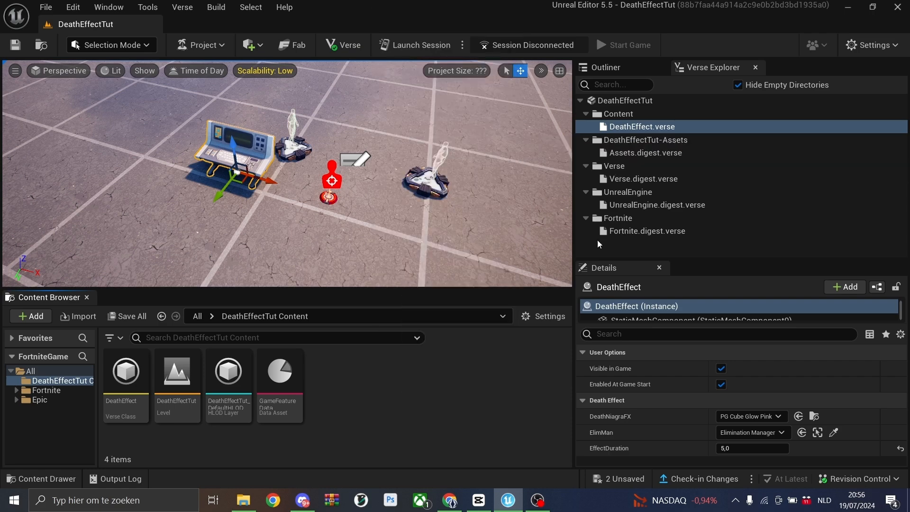
Create a new Building Prop blueprint class named bLUE_DEATHEFFECT.
{"action": "left_click", "coordinate": [29, 316]}
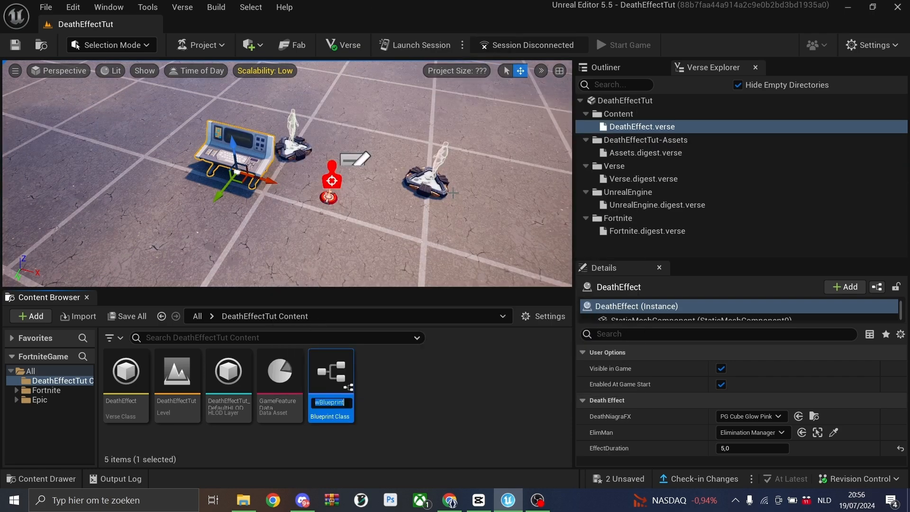
{"action": "type", "text": "bLUE:"}
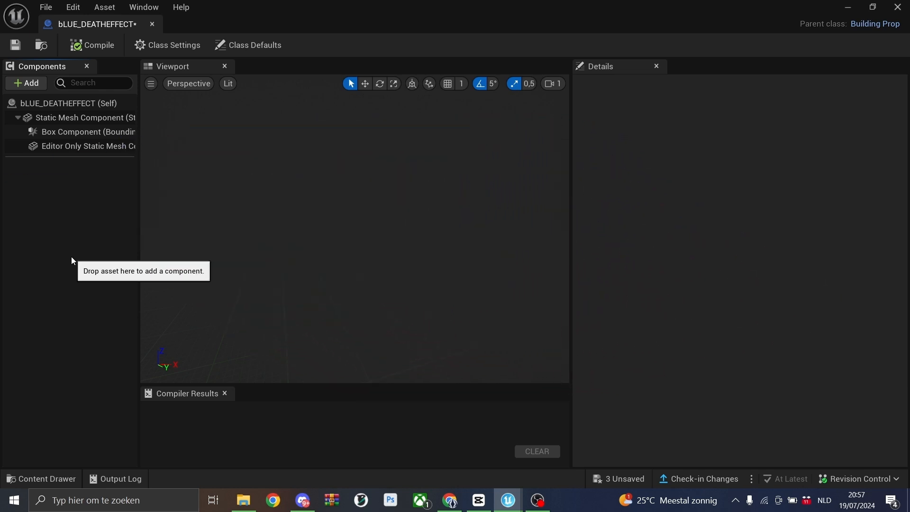
{"action": "mouse_move", "coordinate": [71, 289]}
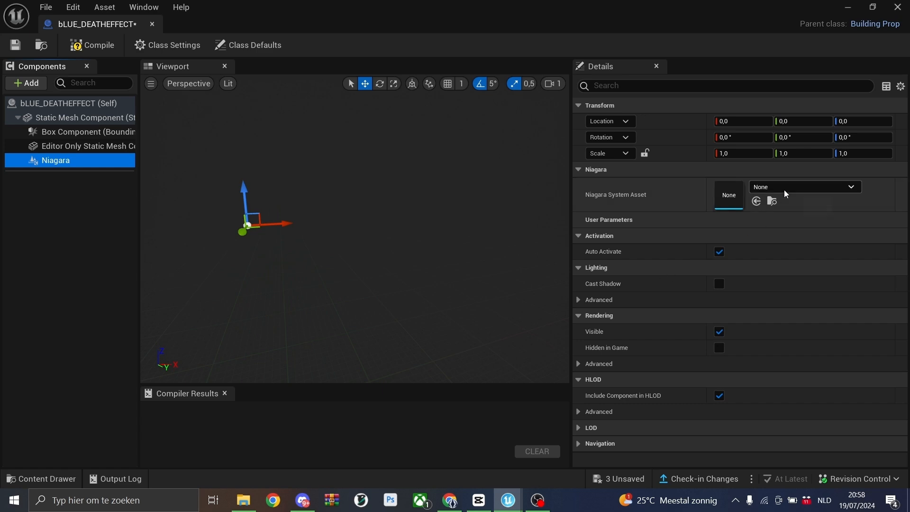
Set the Niagara component's system asset to the NS_GasPump_Explosion effect.
{"action": "left_click", "coordinate": [850, 186]}
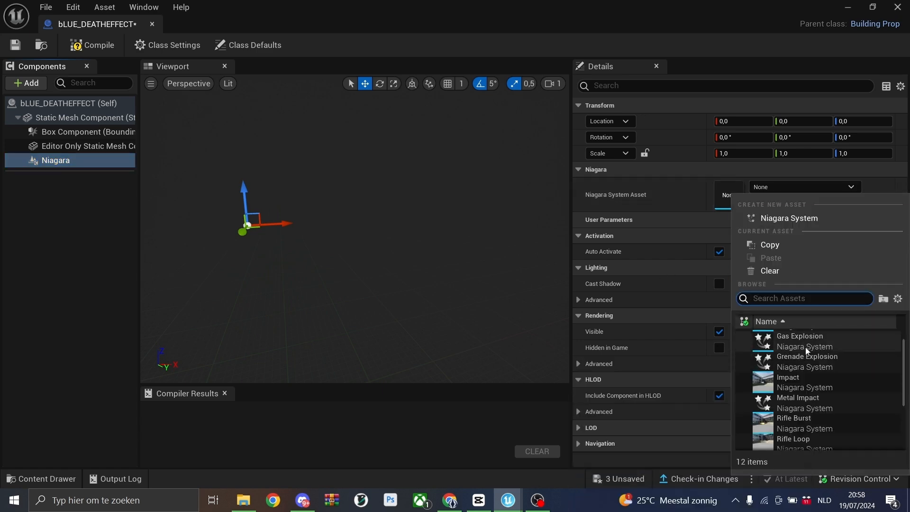
{"action": "scroll", "scroll_direction": "up", "scroll_amount": 3}
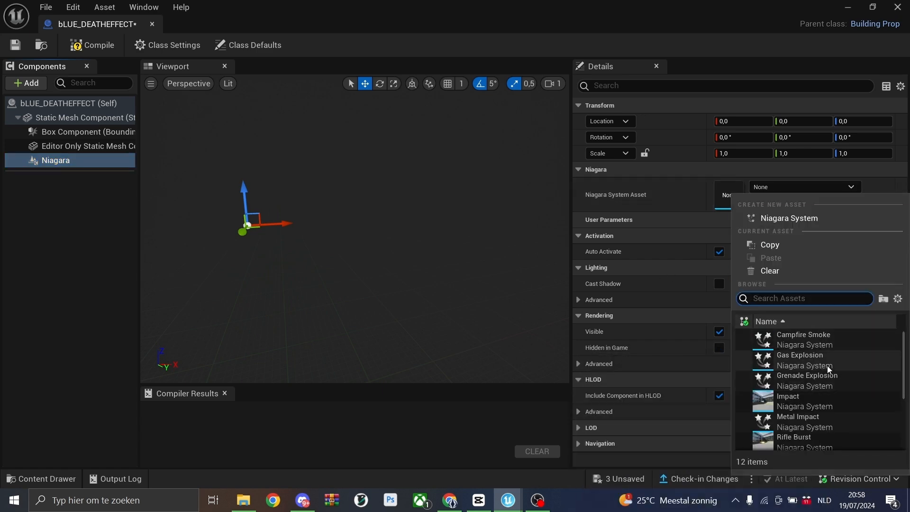
{"action": "left_click", "coordinate": [801, 354]}
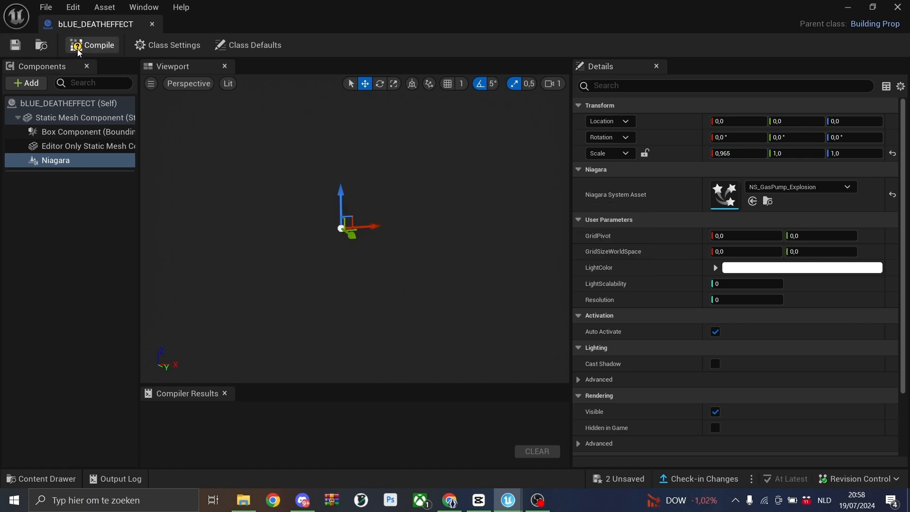
Compile bLUE_DEATHEFFECT, review its Class Defaults, and compile again.
{"action": "left_click", "coordinate": [91, 44]}
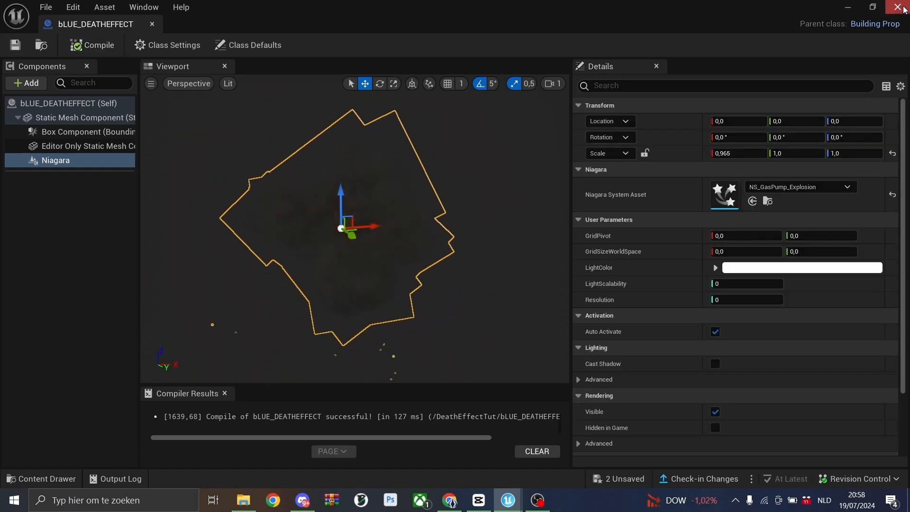
{"action": "left_click", "coordinate": [901, 7]}
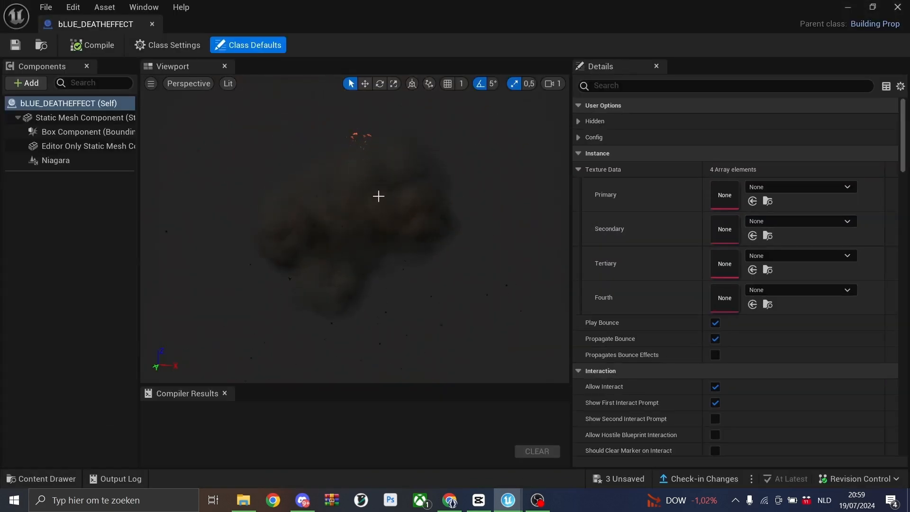
{"action": "left_click", "coordinate": [91, 46]}
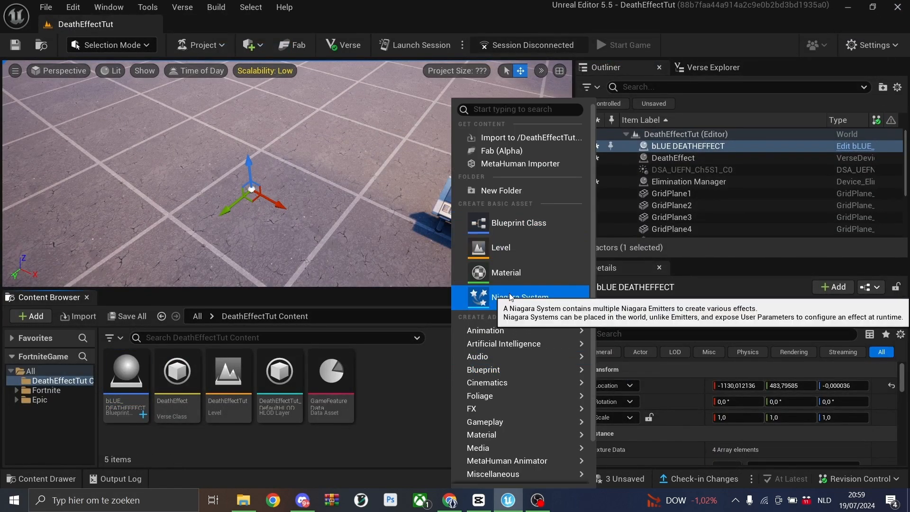
{"action": "left_click", "coordinate": [519, 297]}
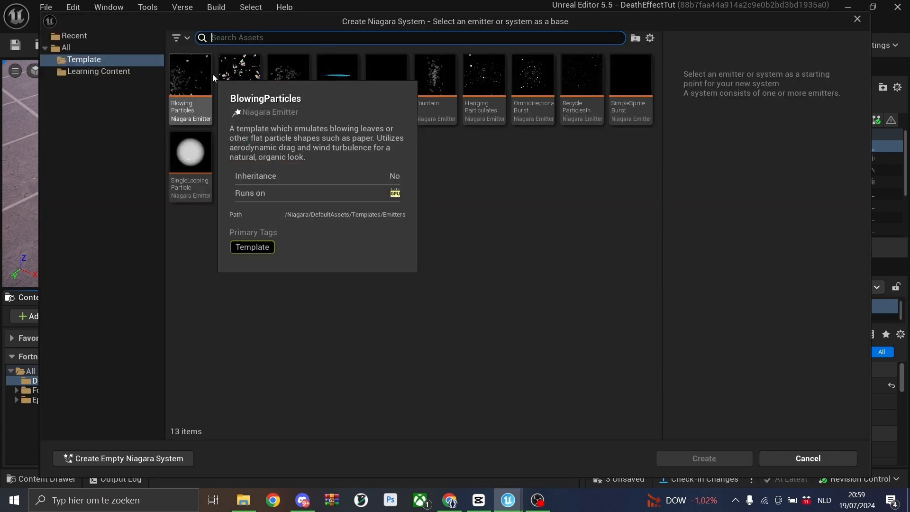
{"action": "mouse_move", "coordinate": [385, 74]}
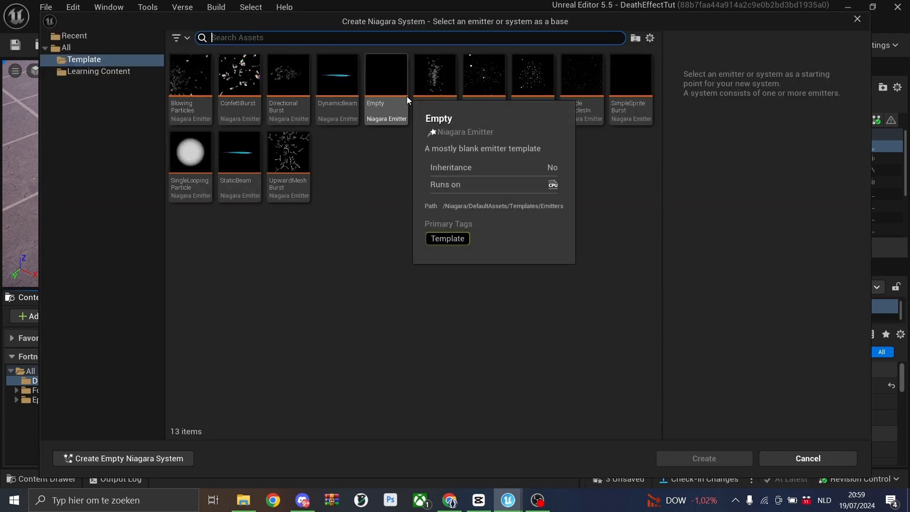
{"action": "left_click", "coordinate": [806, 457]}
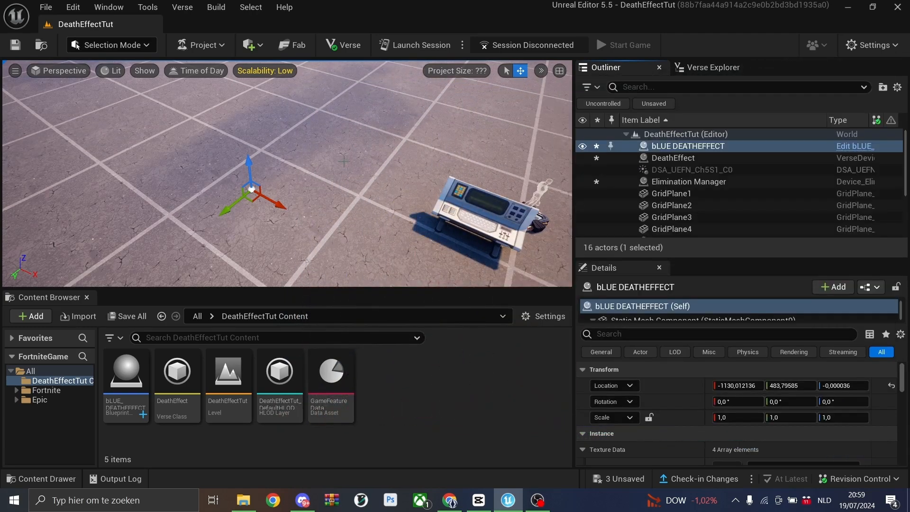
Assign bLUE_DEATHEFFECT as the DeathEffect device's DeathNiagraFX and launch a test session.
{"action": "left_click", "coordinate": [671, 157]}
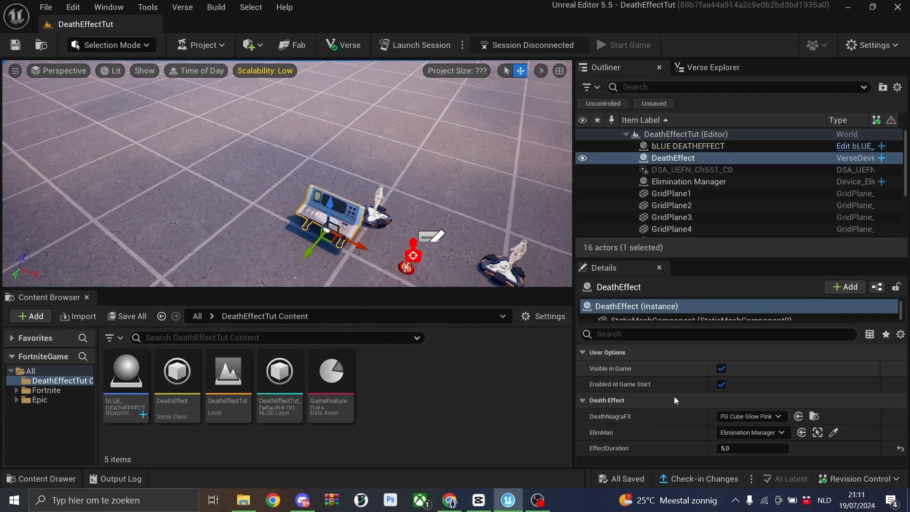
{"action": "left_click", "coordinate": [125, 370]}
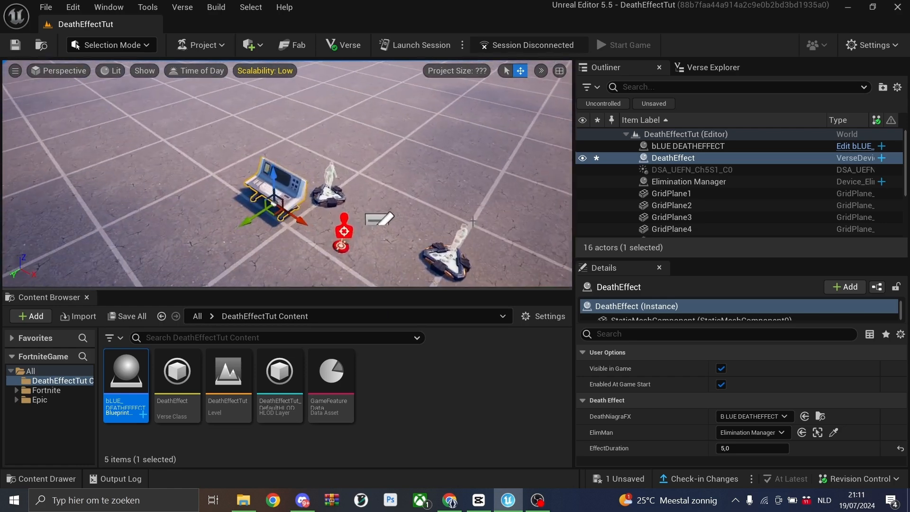
{"action": "left_click", "coordinate": [623, 44]}
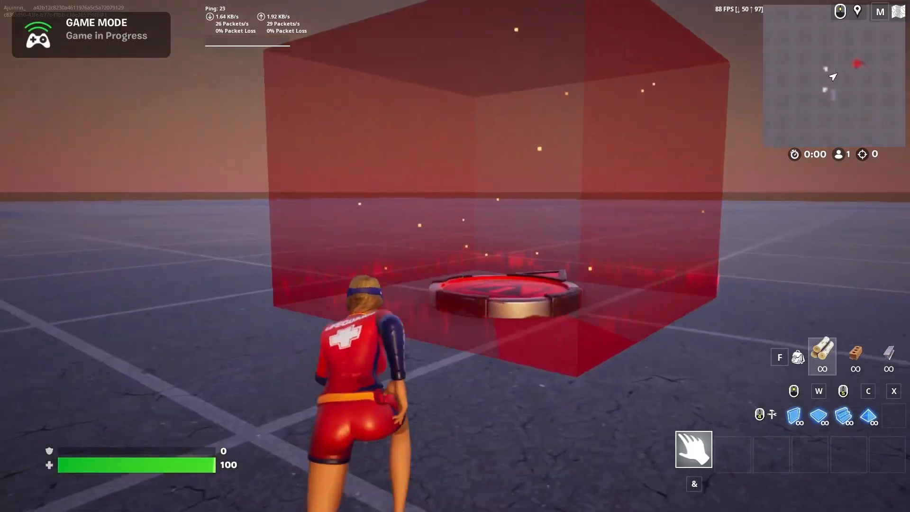